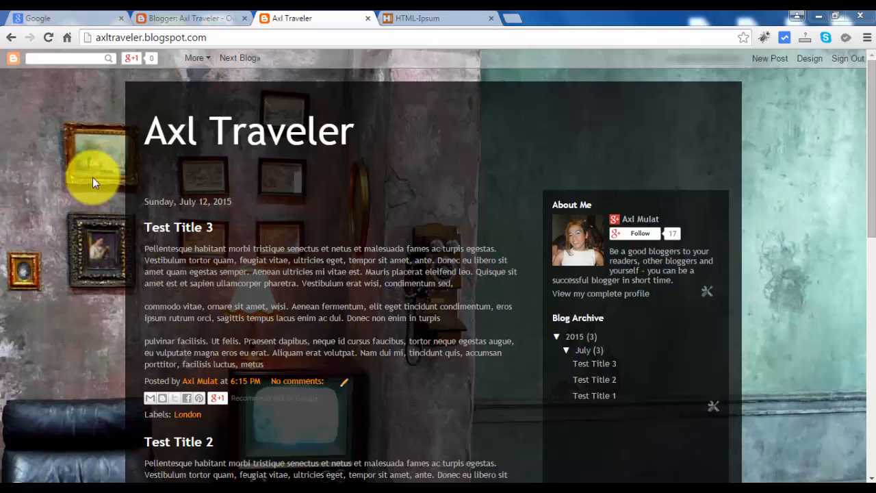
mouse_move(328, 41)
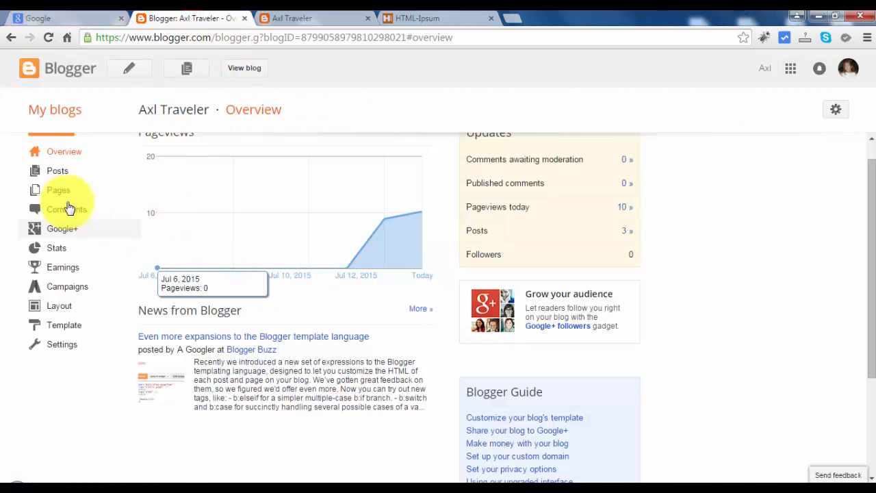
Start a new page titled 'About Us' and copy html-ipsum's Long Paragraph text into it
left_click(59, 191)
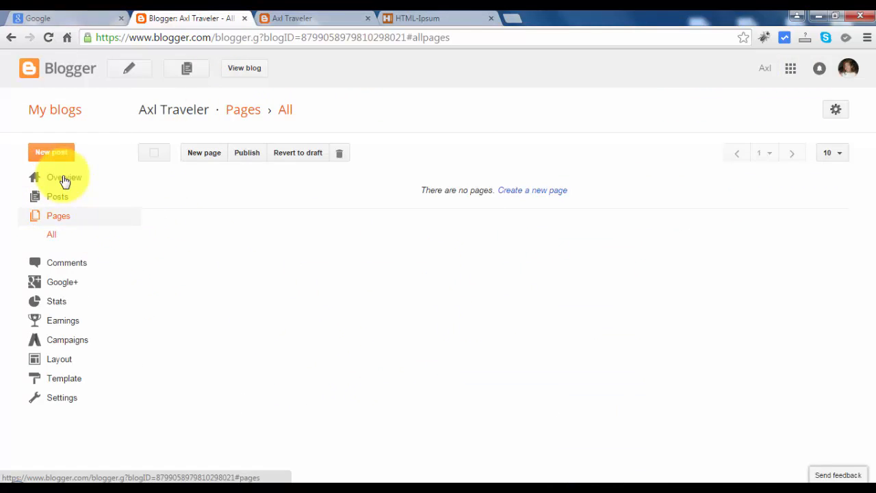
left_click(204, 153)
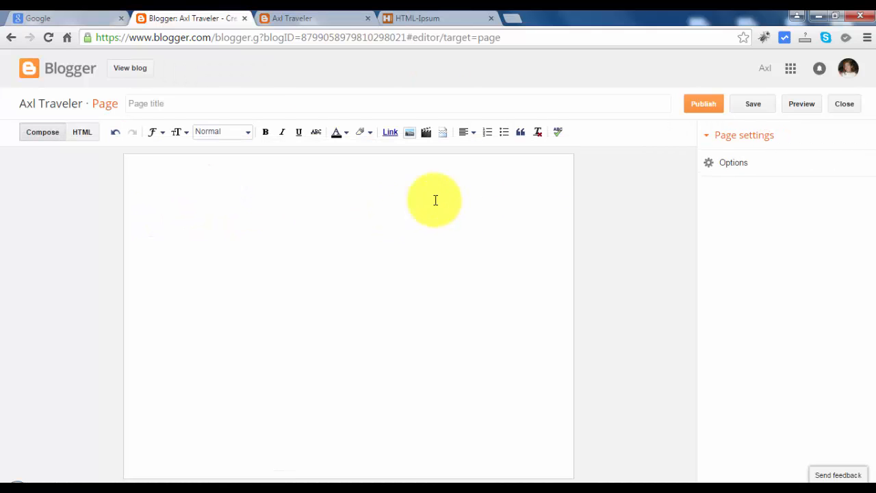
mouse_move(542, 382)
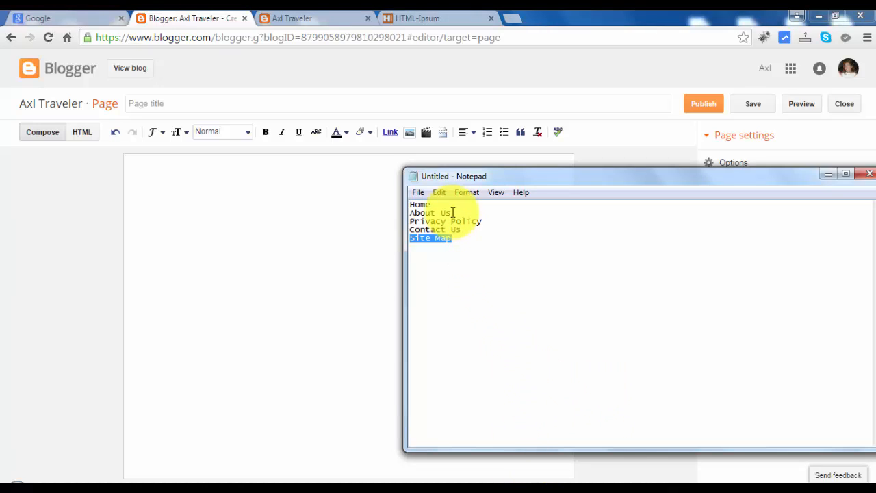
type("About Us")
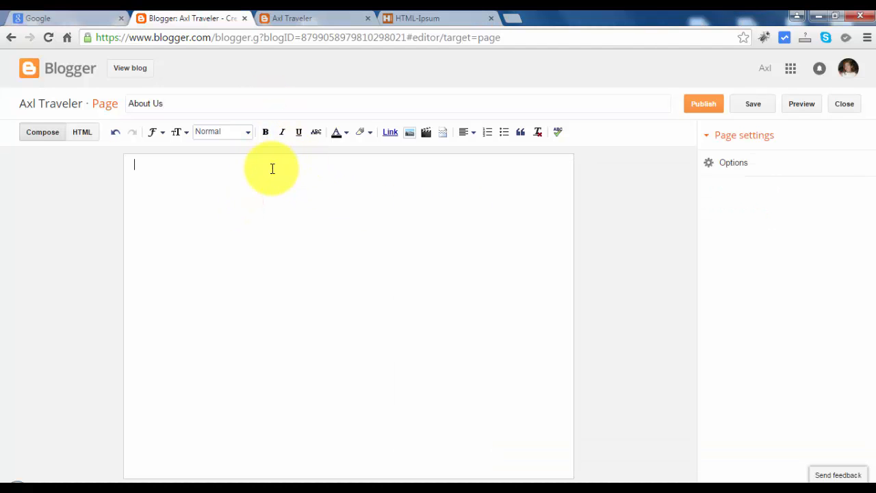
right_click(140, 199)
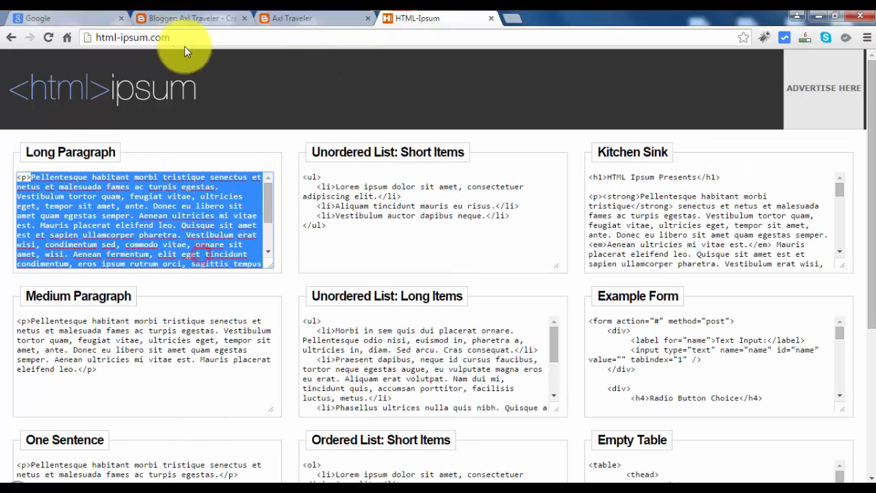
left_click(188, 18)
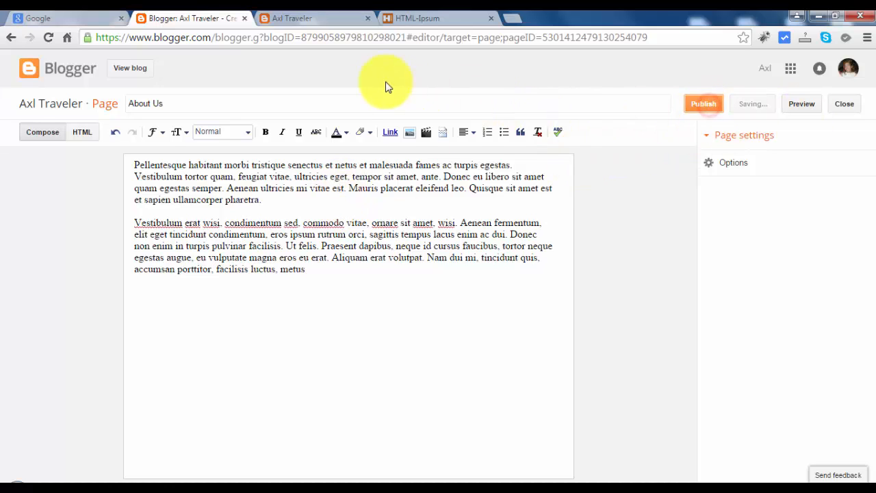
Publish the About Us page, then publish the new Privacy Policy page with placeholder text
left_click(843, 103)
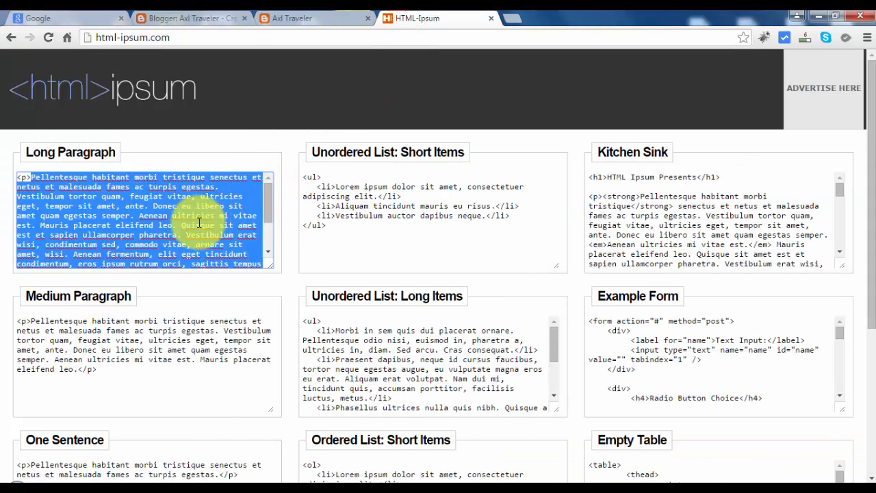
left_click(192, 18)
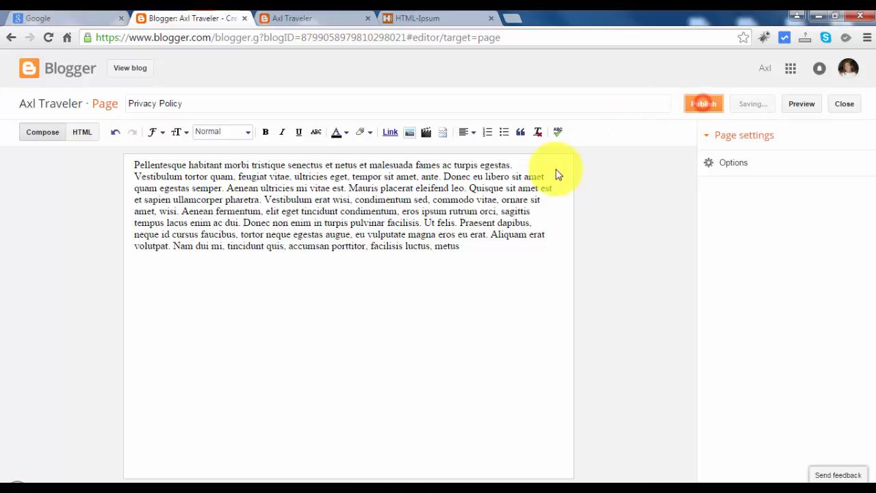
left_click(843, 103)
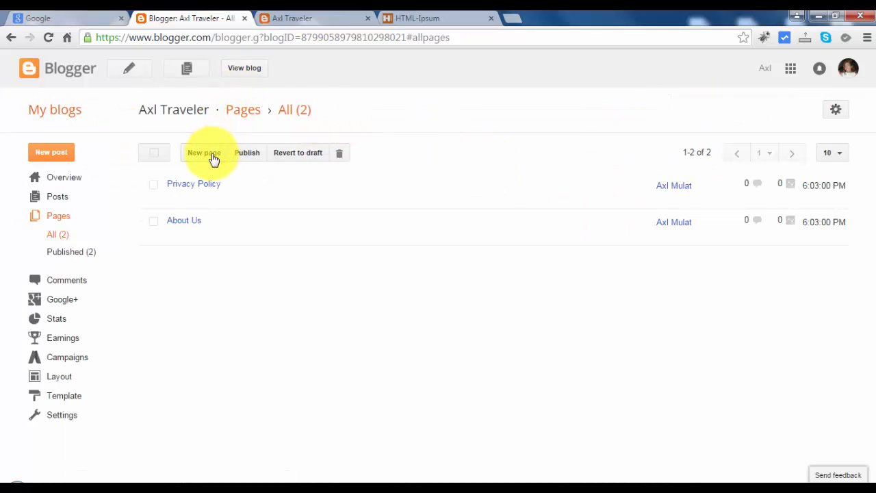
Create a 'Contact Us' page and paste the lorem placeholder paragraph into its body
left_click(204, 152)
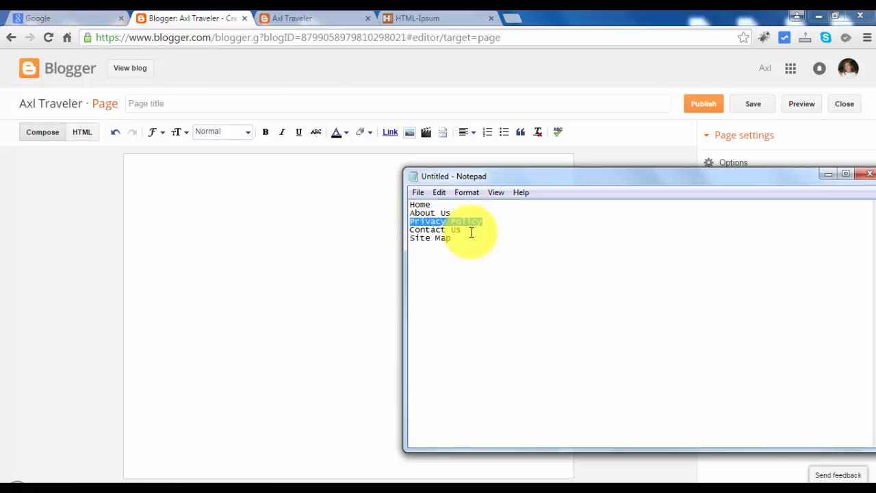
type("Contact Us")
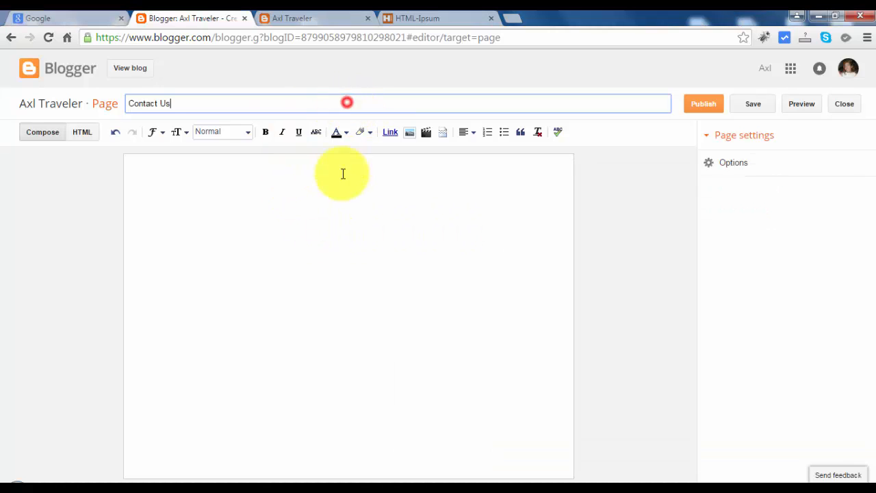
right_click(137, 205)
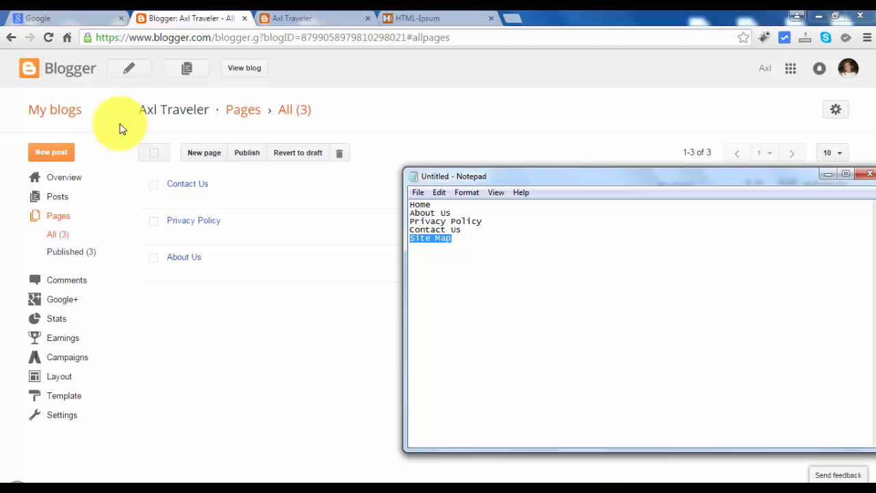
Create and publish a 'Site Map' page holding the placeholder paragraph
left_click(204, 152)
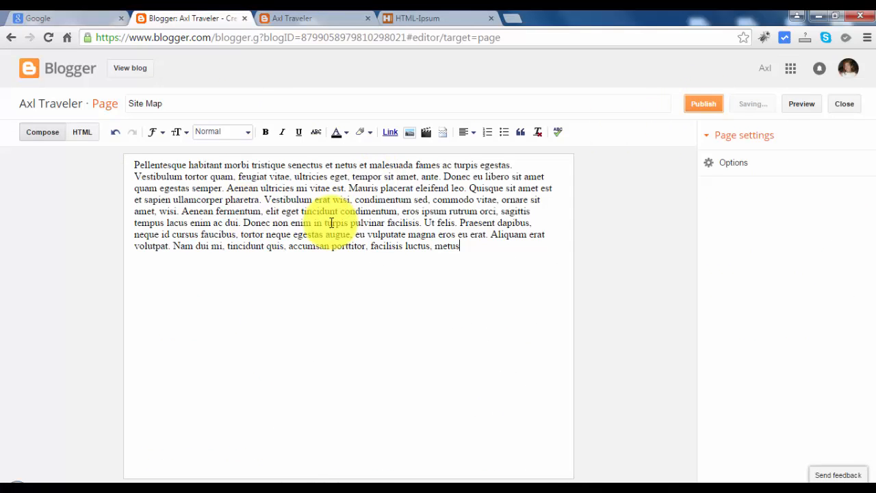
left_click(844, 103)
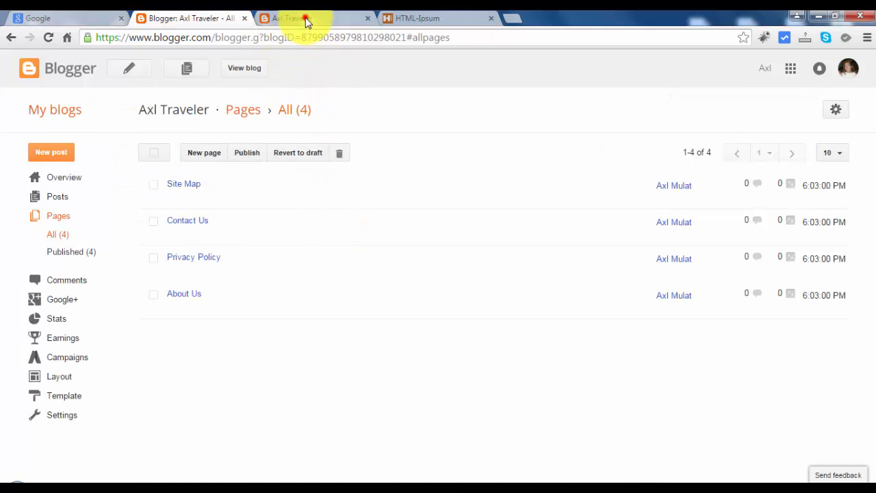
left_click(294, 19)
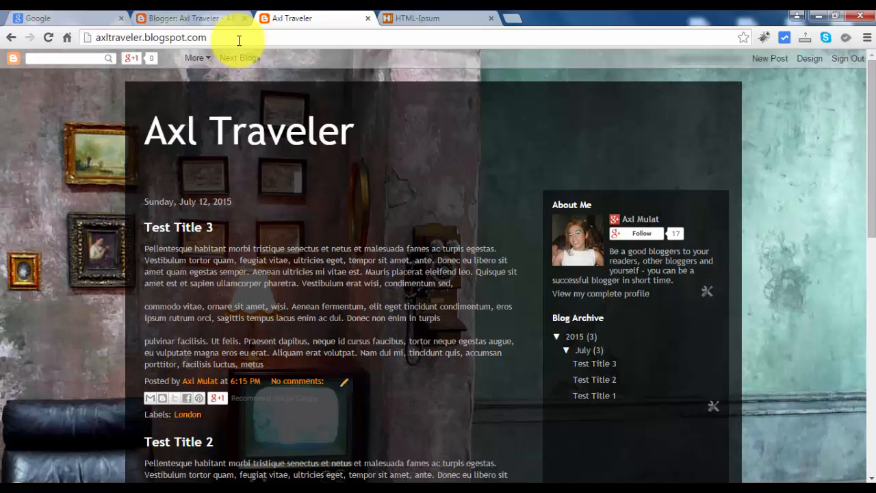
mouse_move(183, 19)
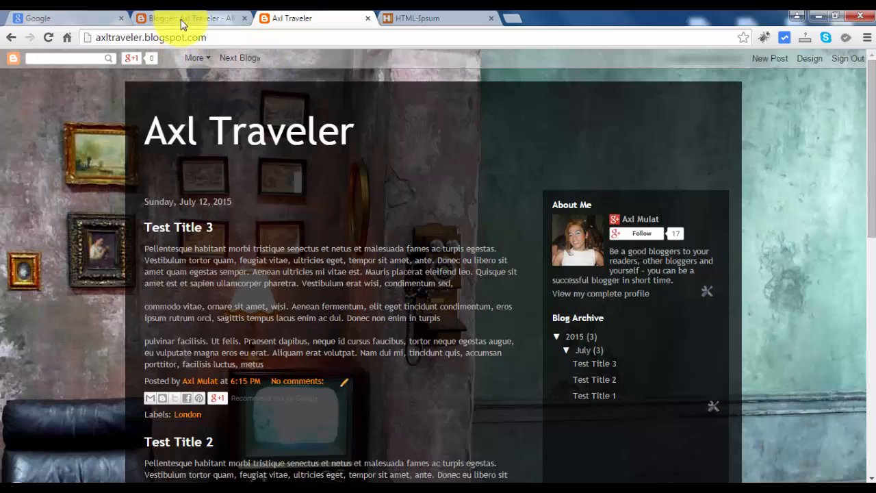
left_click(192, 18)
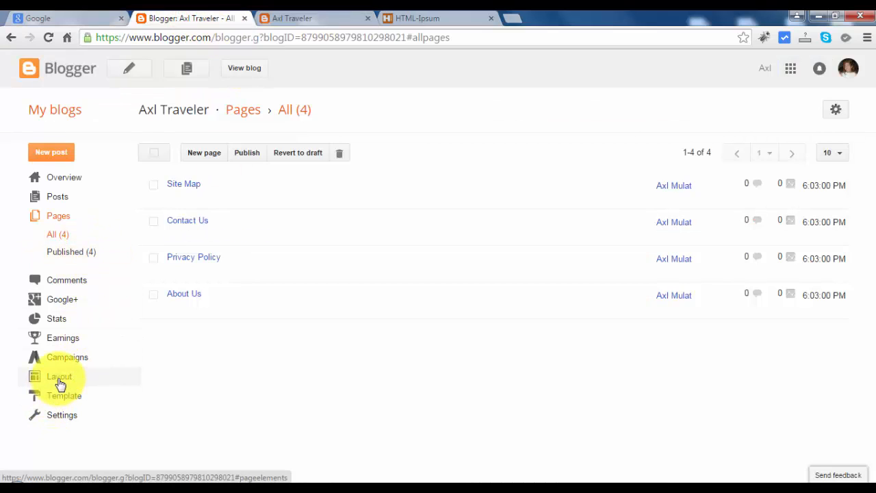
left_click(59, 375)
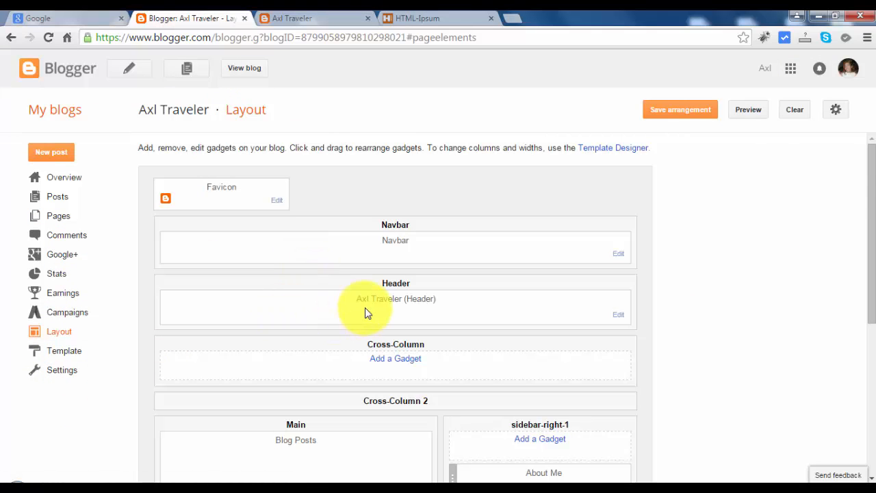
mouse_move(629, 305)
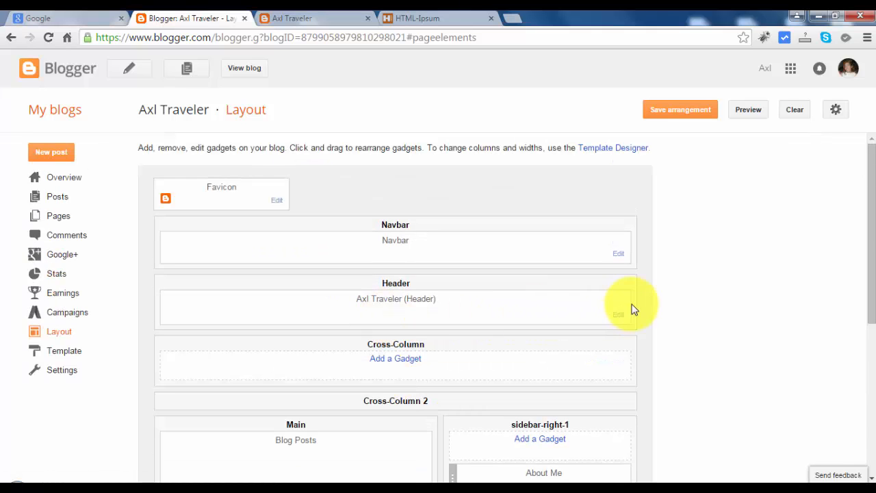
scroll("down", 3)
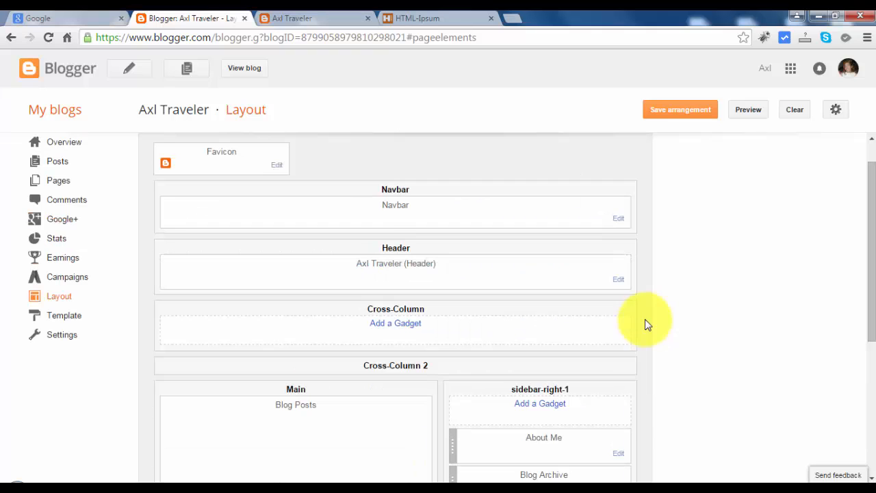
scroll("down", 3)
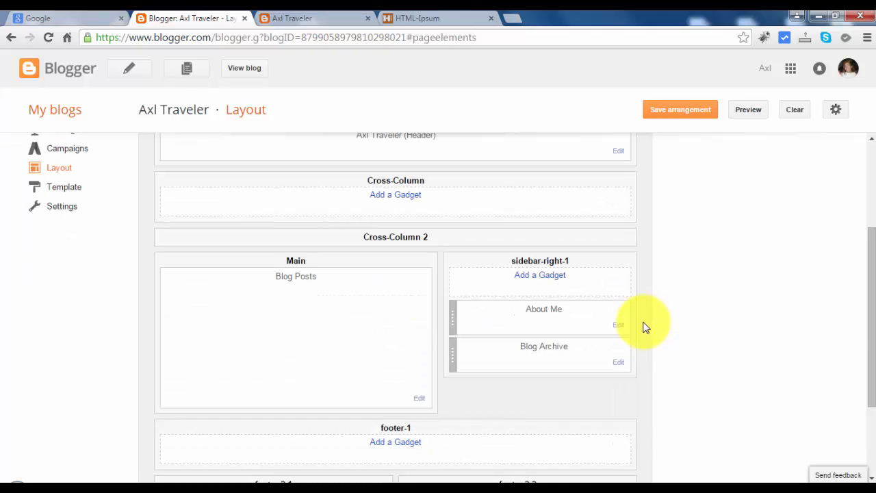
mouse_move(643, 311)
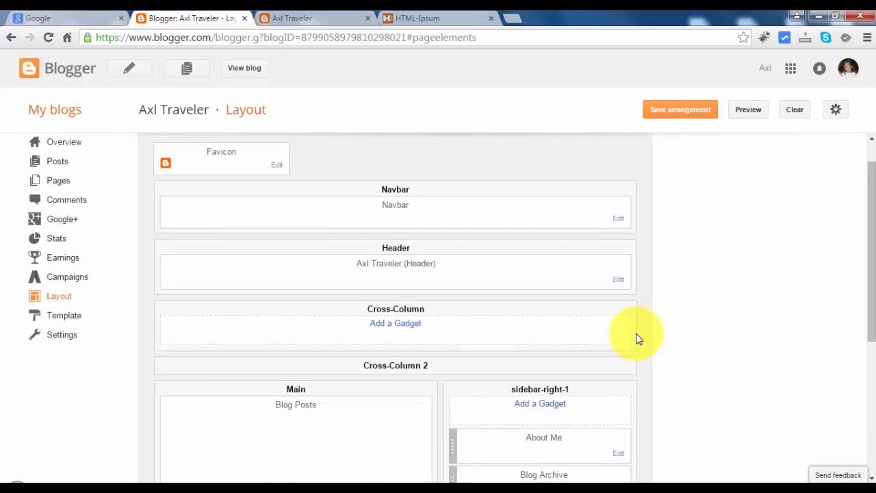
mouse_move(510, 322)
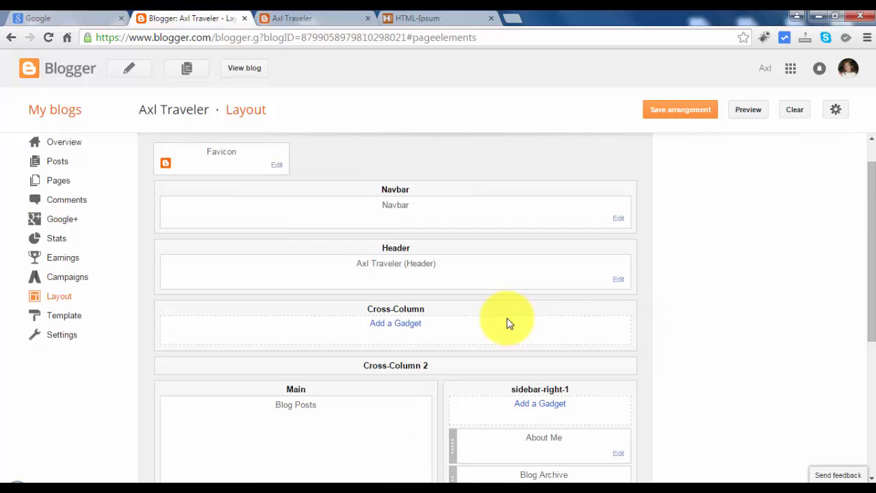
mouse_move(356, 352)
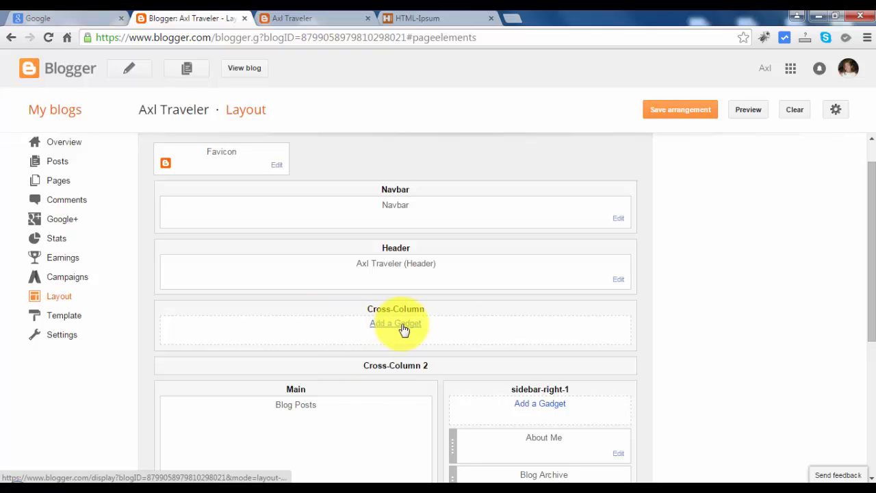
mouse_move(441, 363)
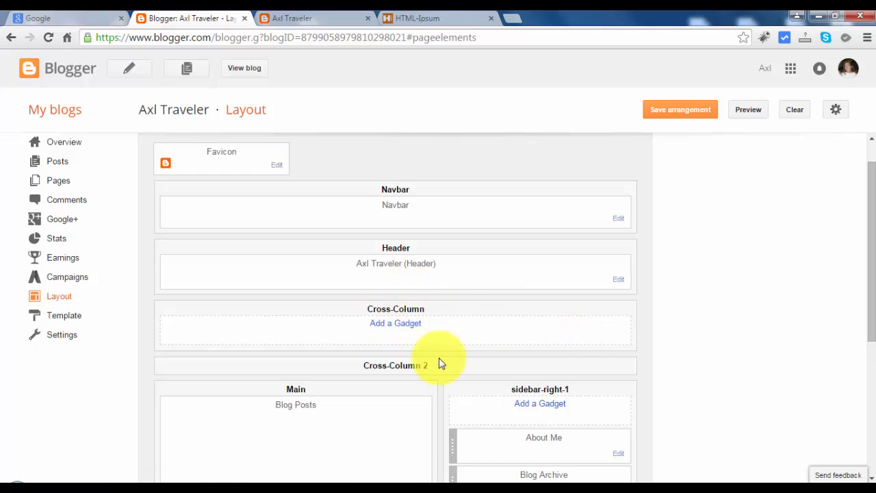
mouse_move(578, 390)
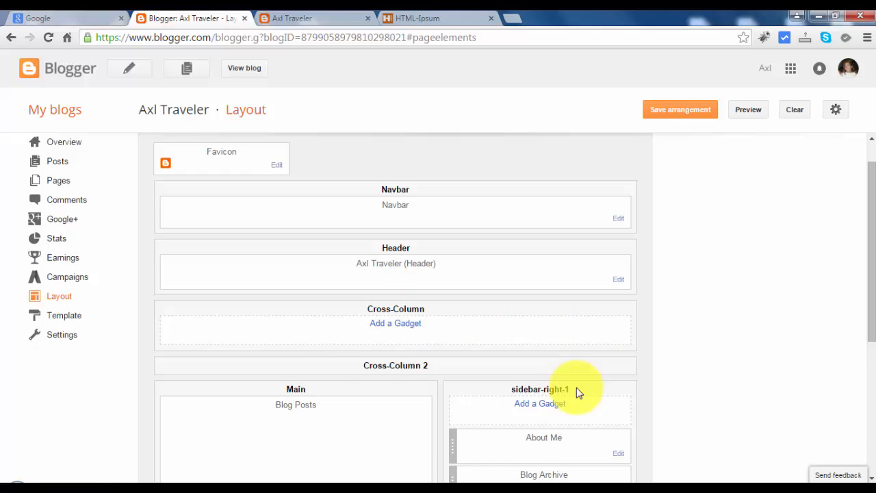
scroll("down", 3)
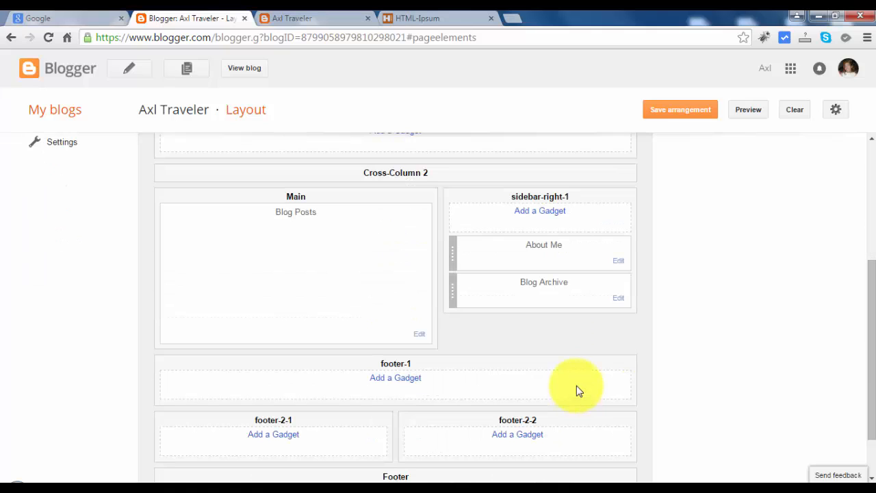
mouse_move(562, 355)
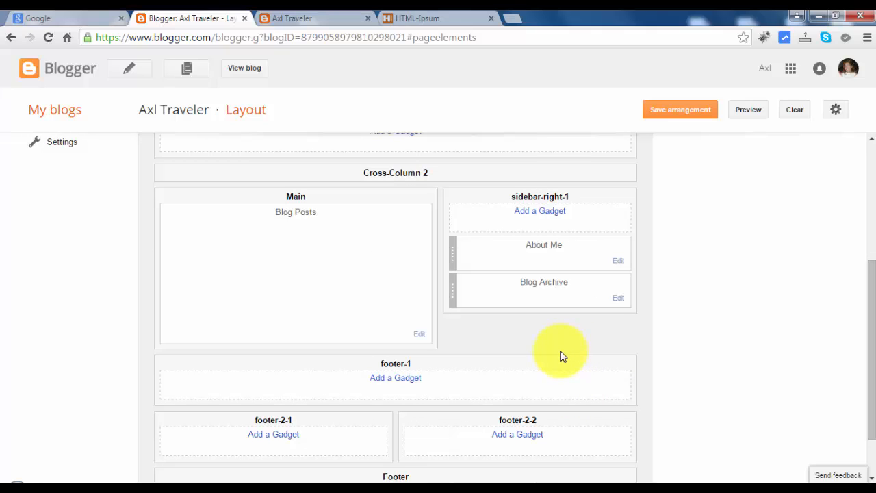
mouse_move(564, 362)
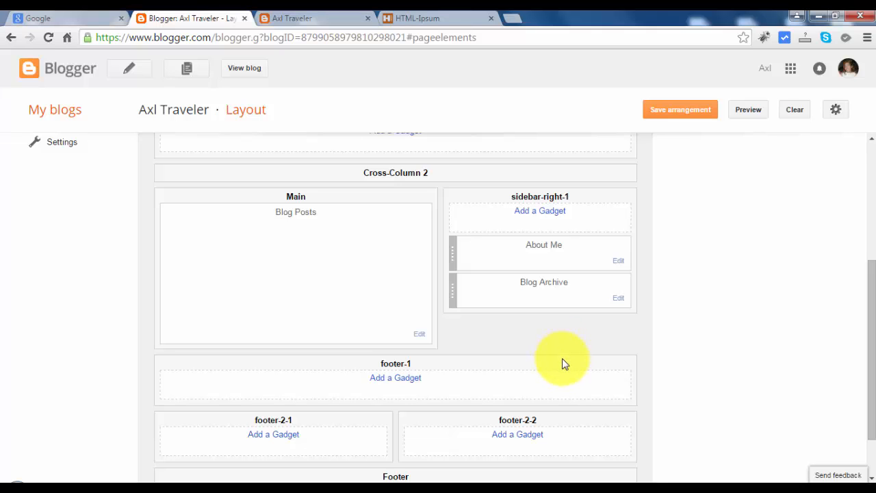
mouse_move(298, 322)
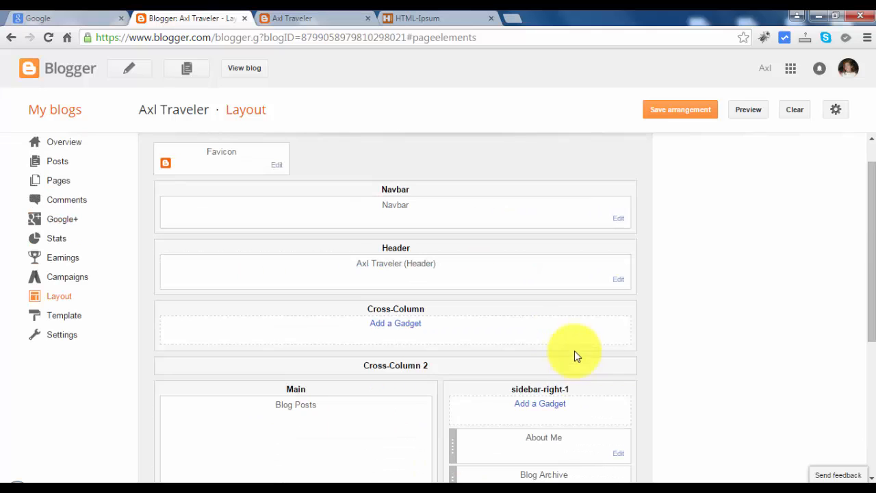
scroll("down", 3)
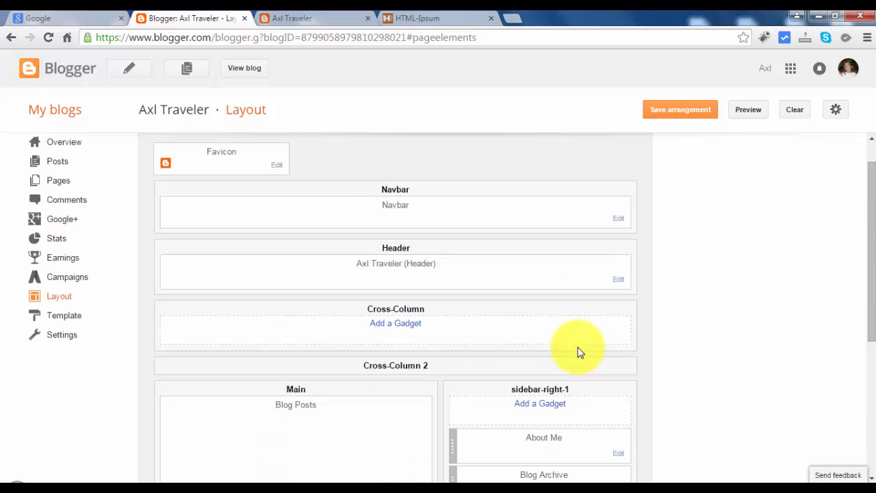
mouse_move(400, 340)
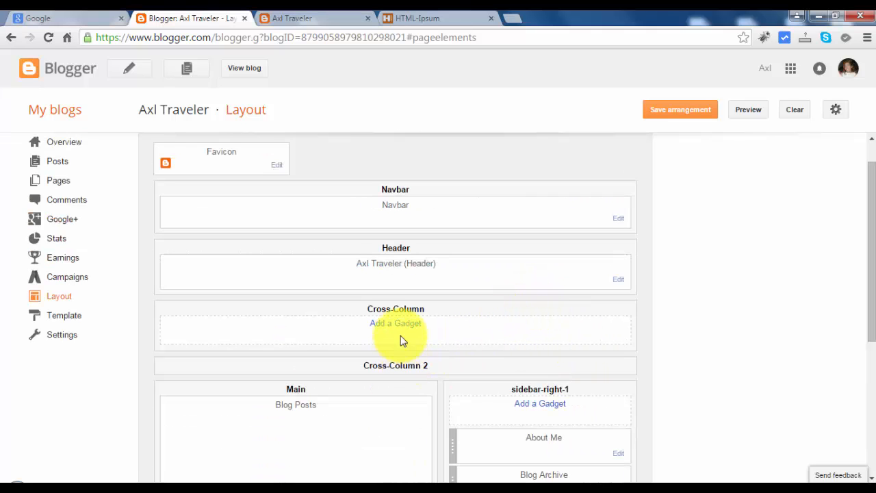
left_click(396, 322)
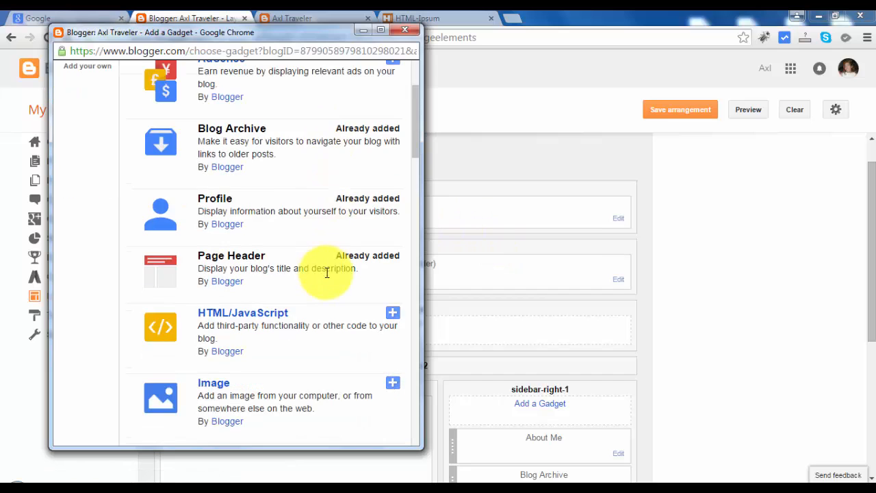
Add the Pages gadget from the Cross-Column gadget list to open its page-list settings
scroll("down", 3)
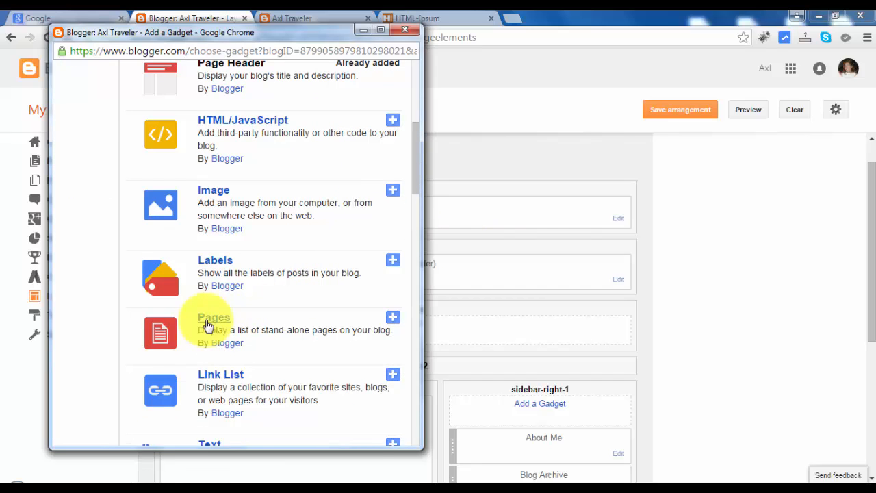
left_click(393, 316)
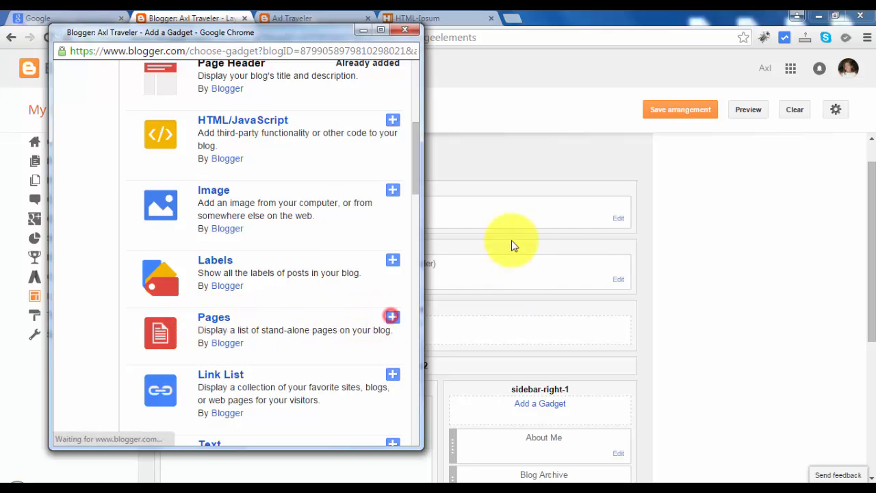
left_click(392, 315)
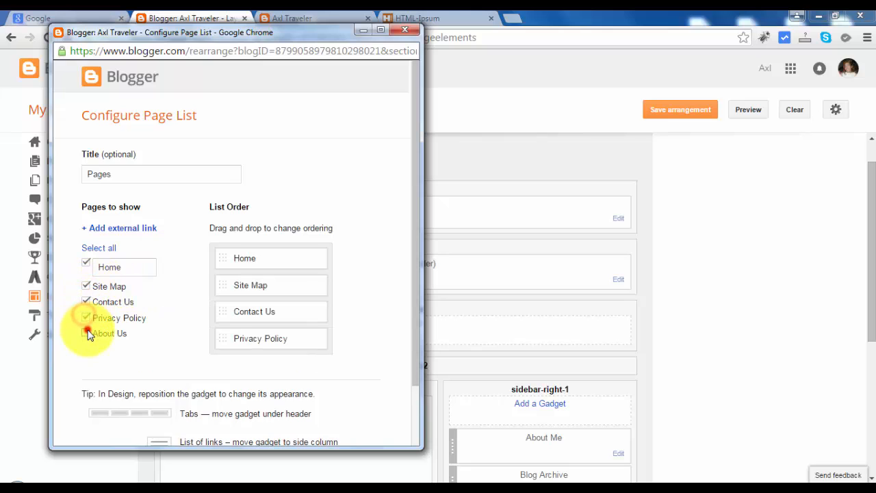
Include About Us, order pages Home, About Us, Privacy Policy, Contact Us, Site Map, save, and view blog
left_click(86, 333)
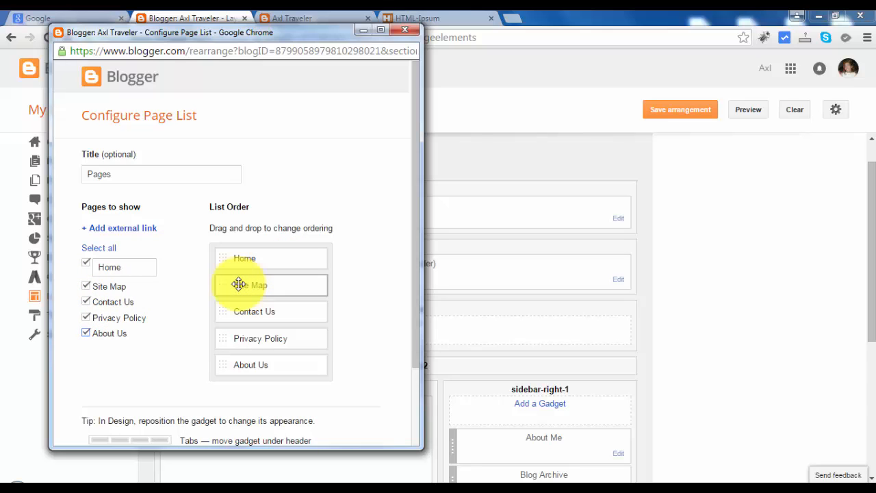
left_click_drag(260, 285, 257, 308)
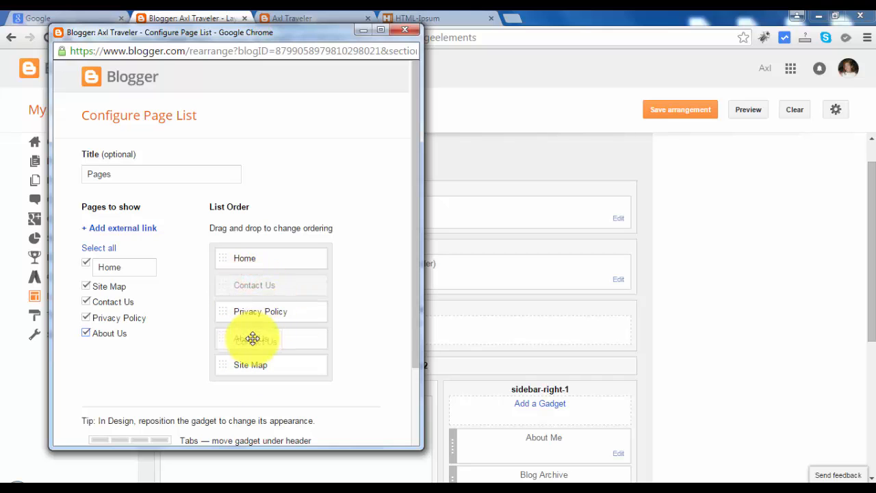
left_click_drag(260, 338, 259, 284)
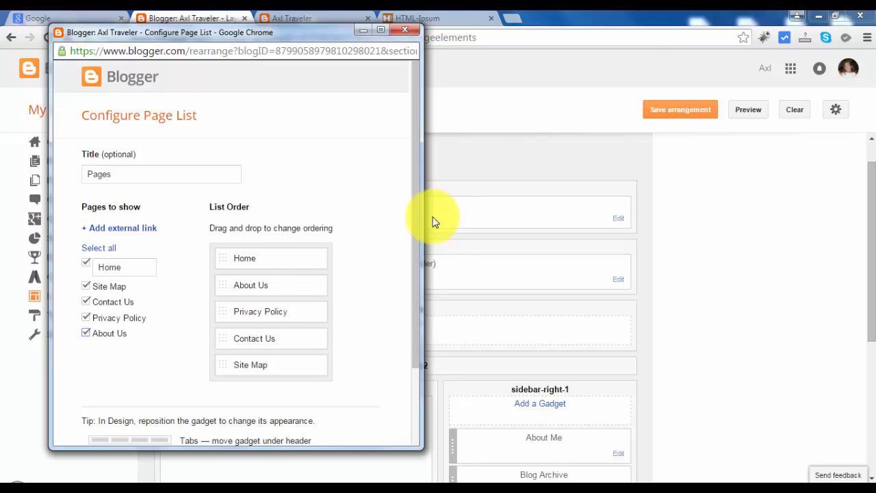
scroll("down", 3)
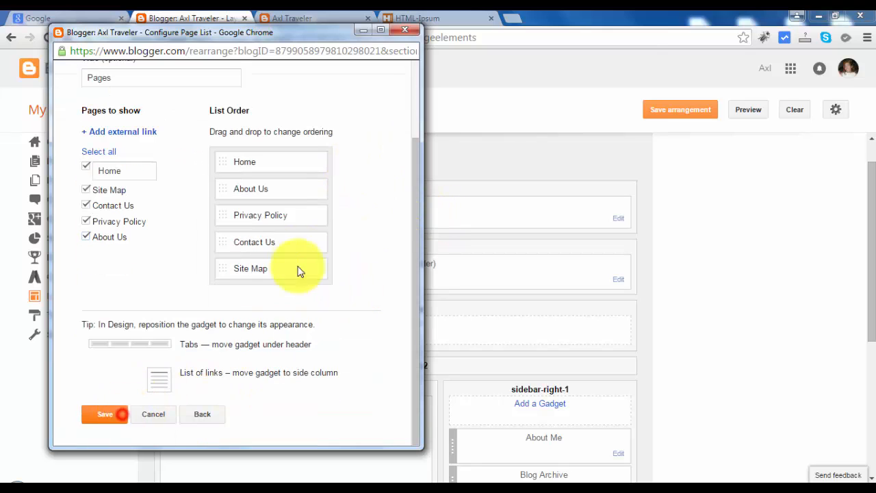
left_click(104, 413)
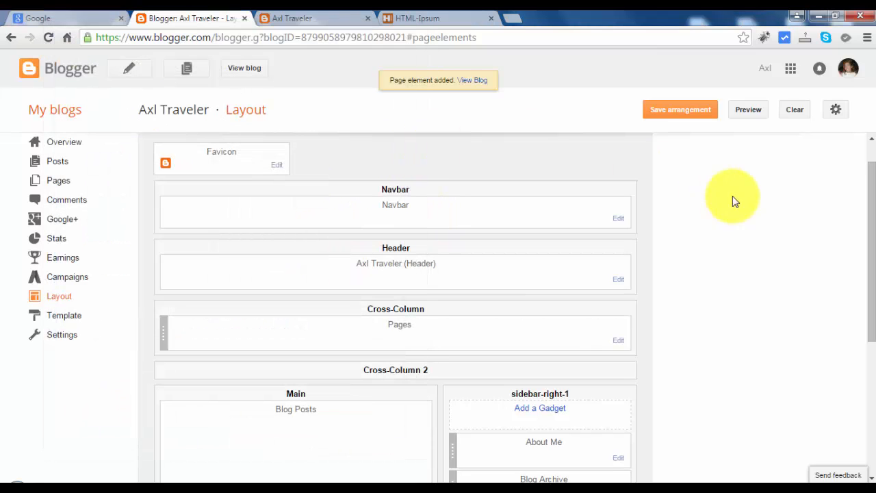
left_click(679, 109)
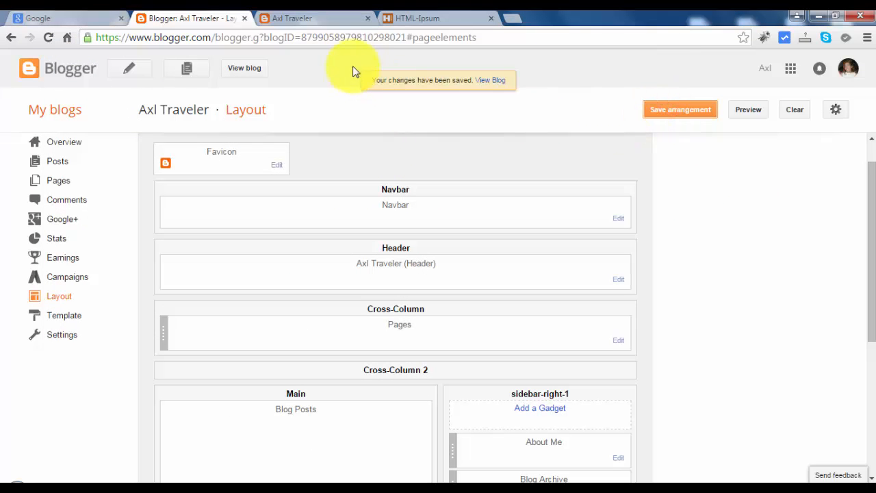
left_click(308, 19)
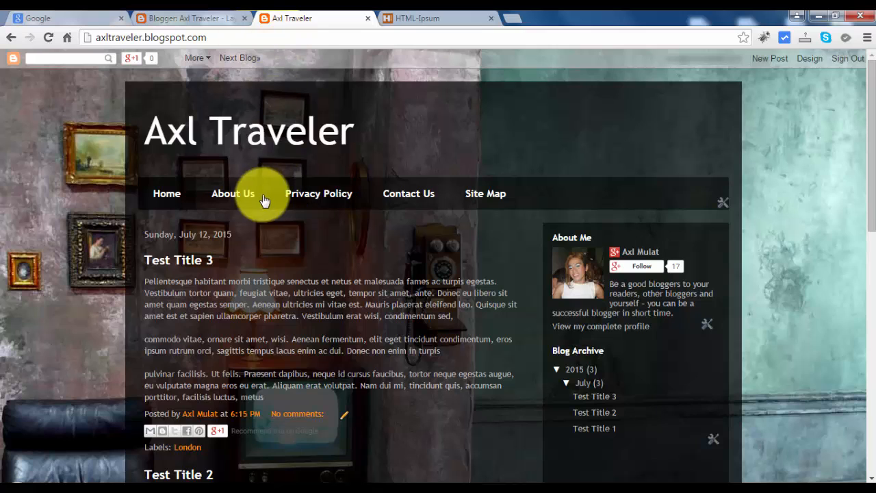
Visit the About Us, Contact Us and Site Map pages from the live blog's menu
left_click(232, 193)
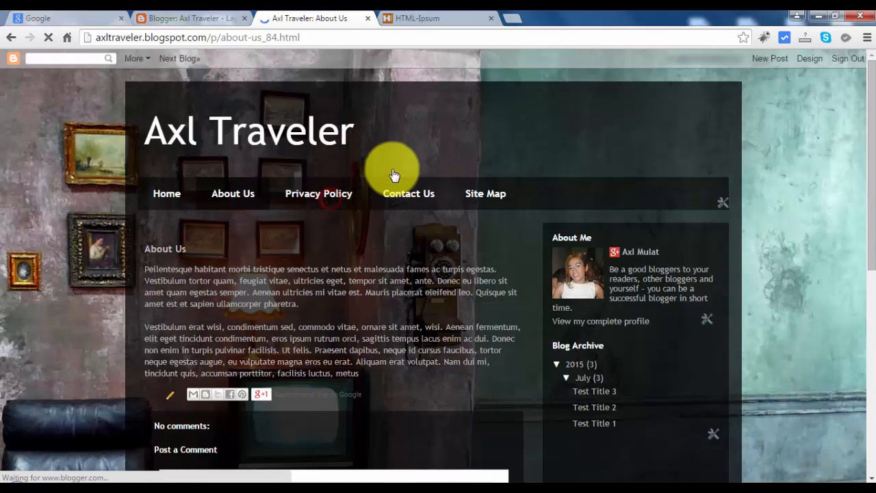
left_click(407, 193)
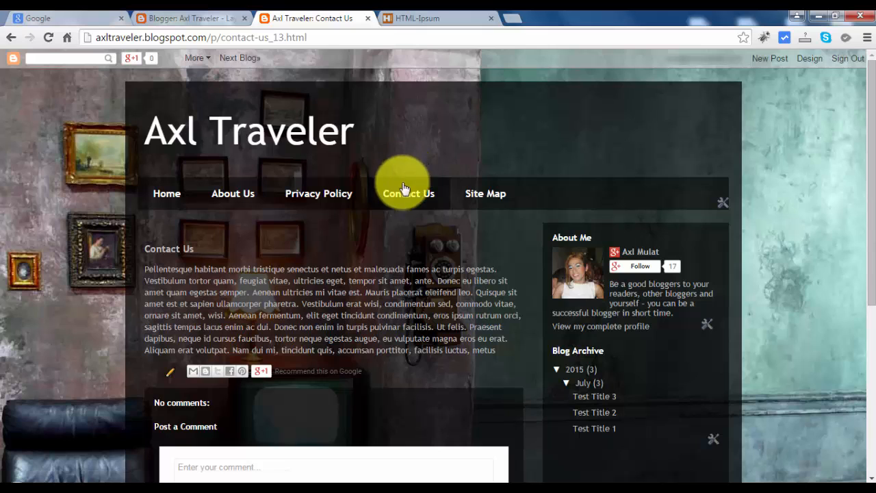
left_click(485, 193)
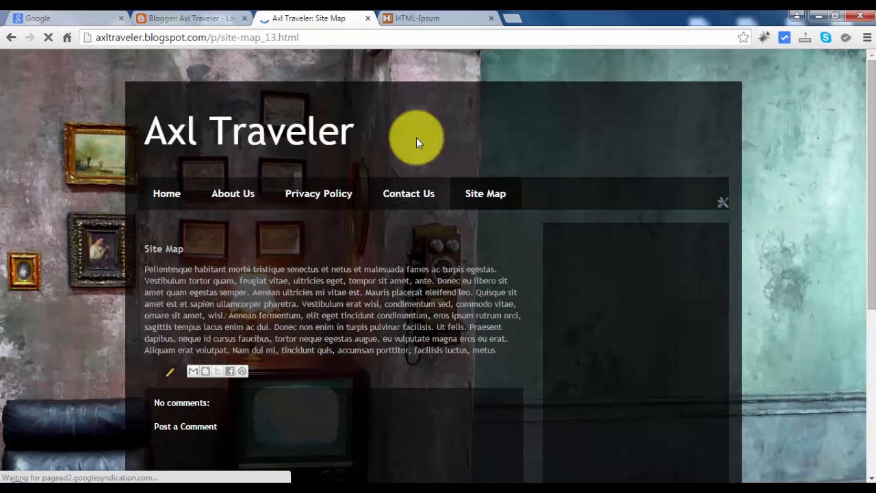